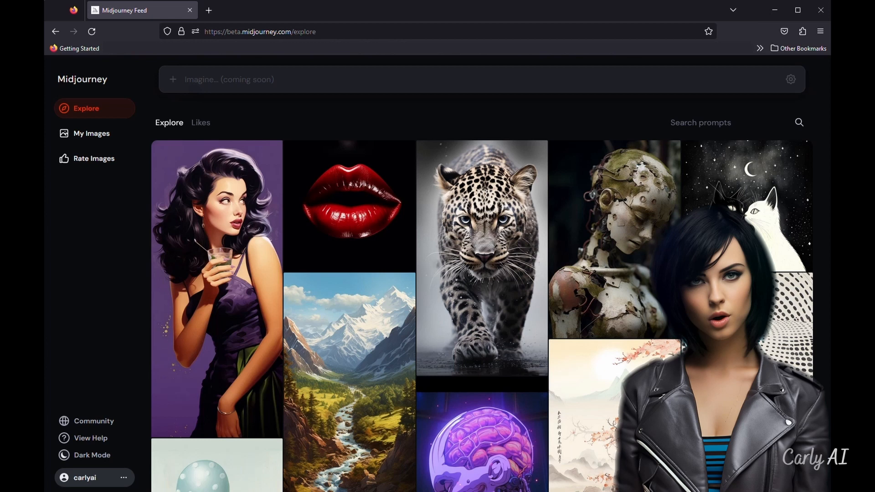
mouse_move(274, 117)
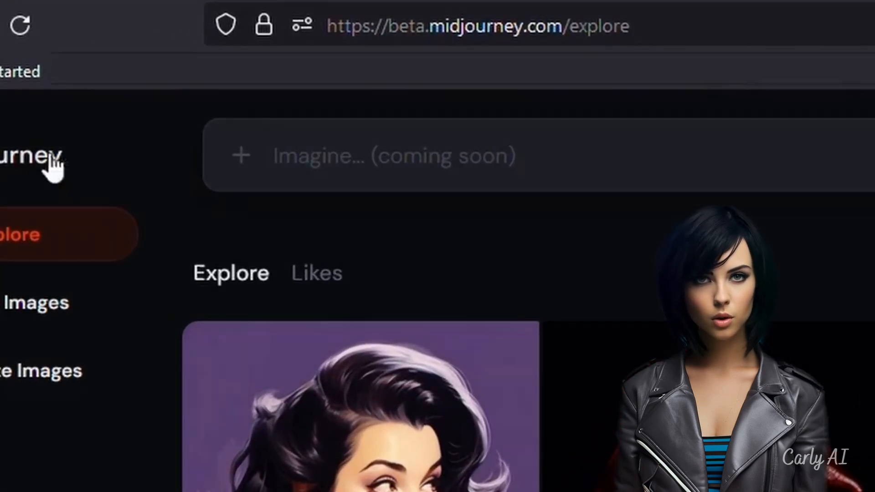
mouse_move(324, 192)
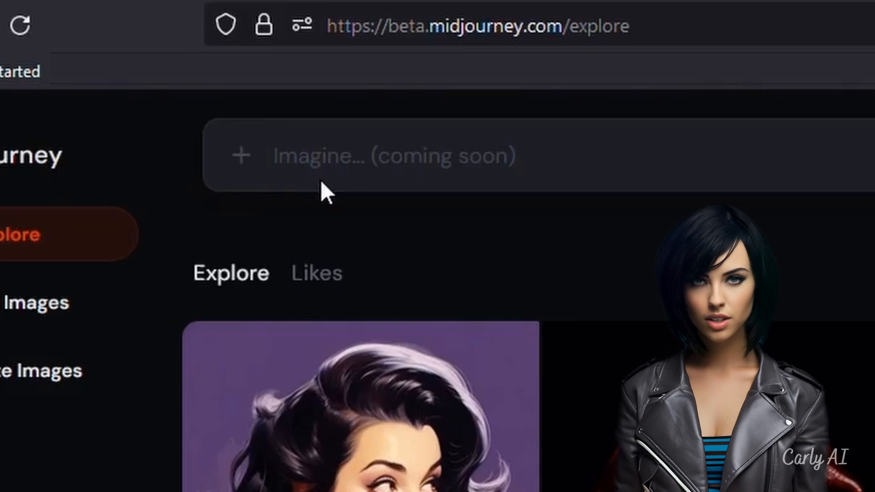
mouse_move(324, 194)
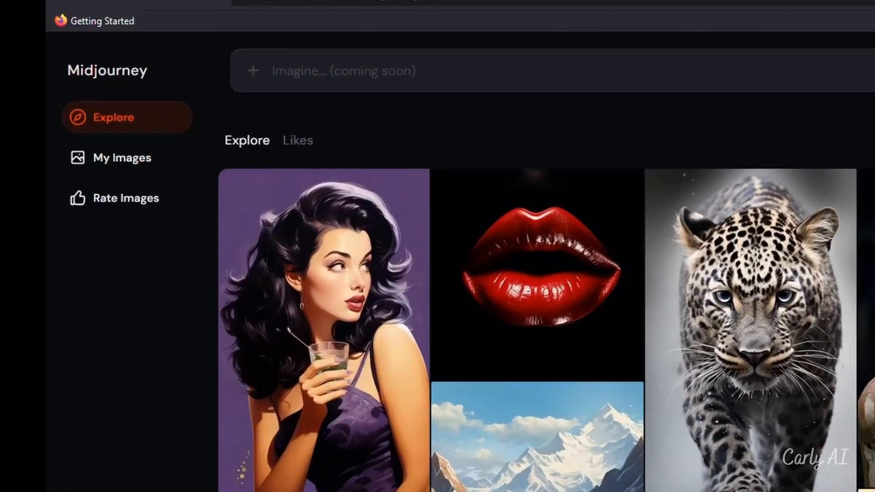
mouse_move(184, 120)
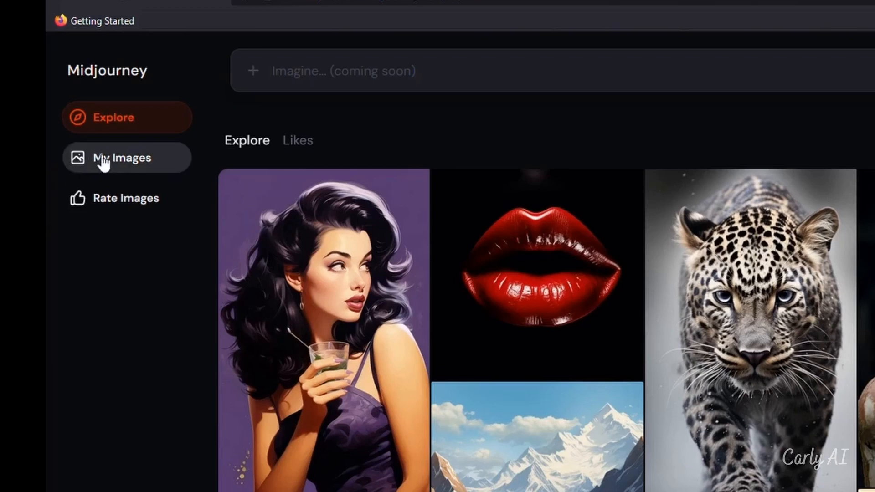
- Browse My Images, then go to Rate Images, which leads to the Midjourney Discord invite
click(121, 157)
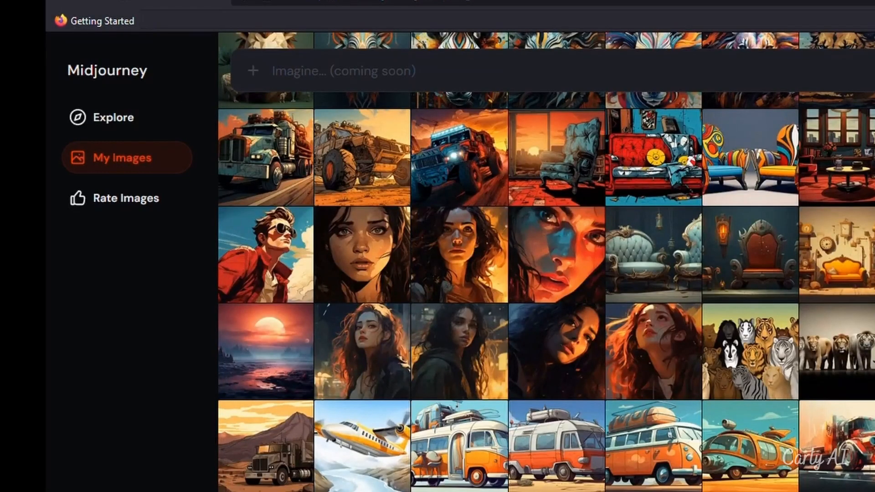
mouse_move(82, 212)
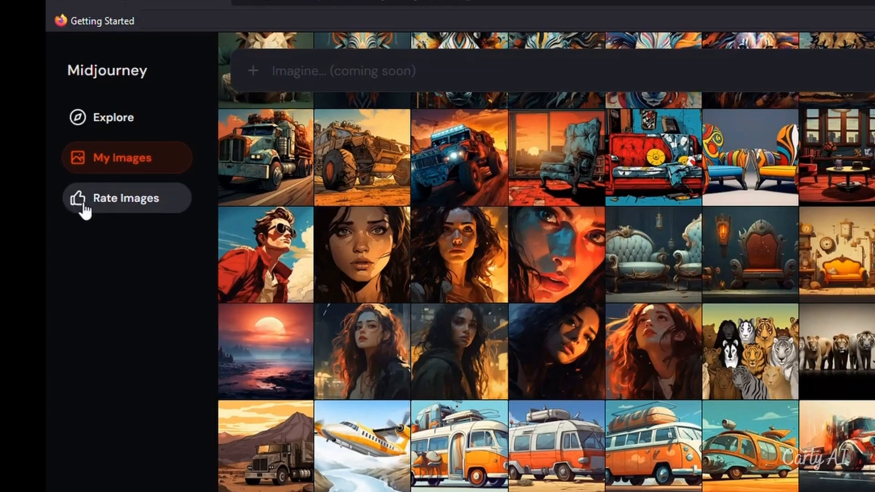
click(125, 198)
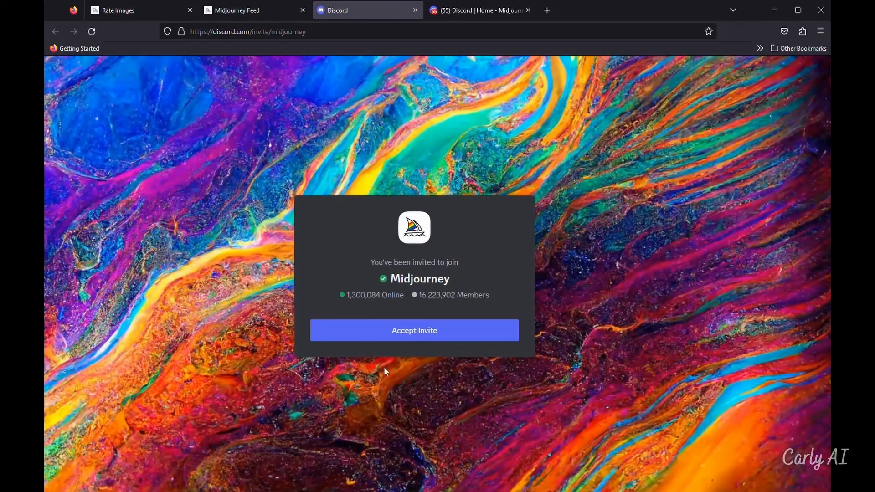
- Accept the community server invite, then try the light theme on the Explore feed and return to dark
click(414, 331)
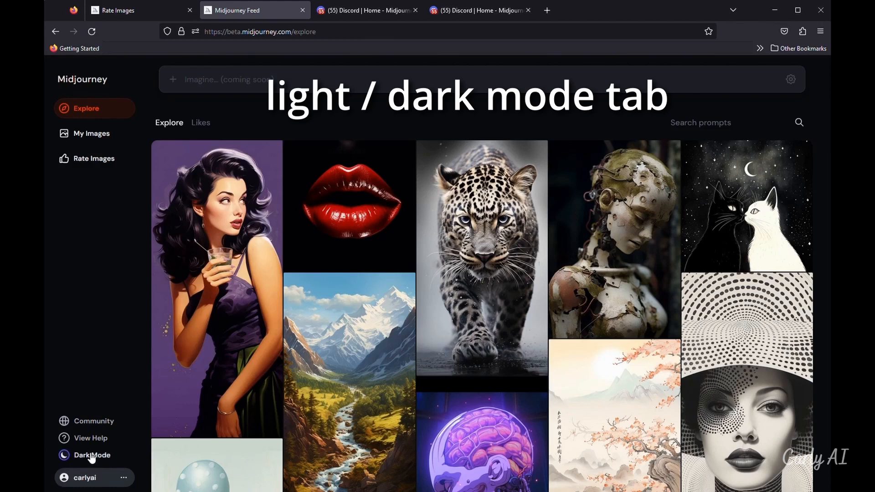
click(90, 456)
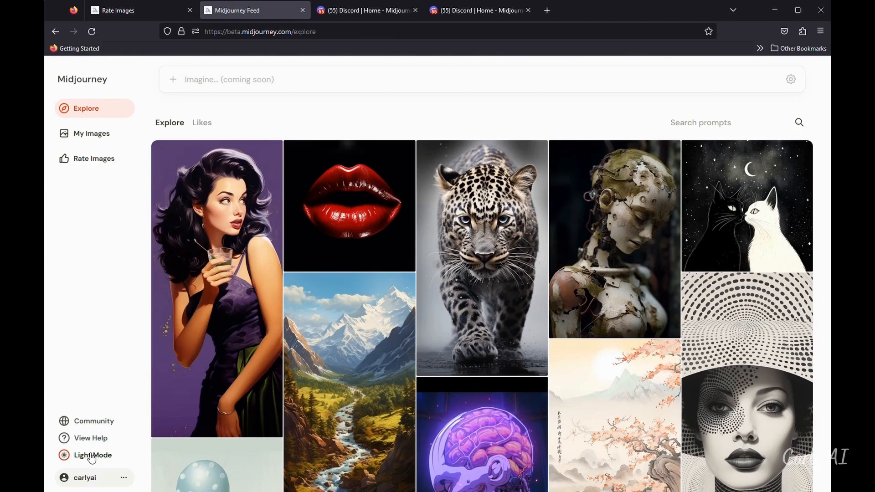
click(86, 456)
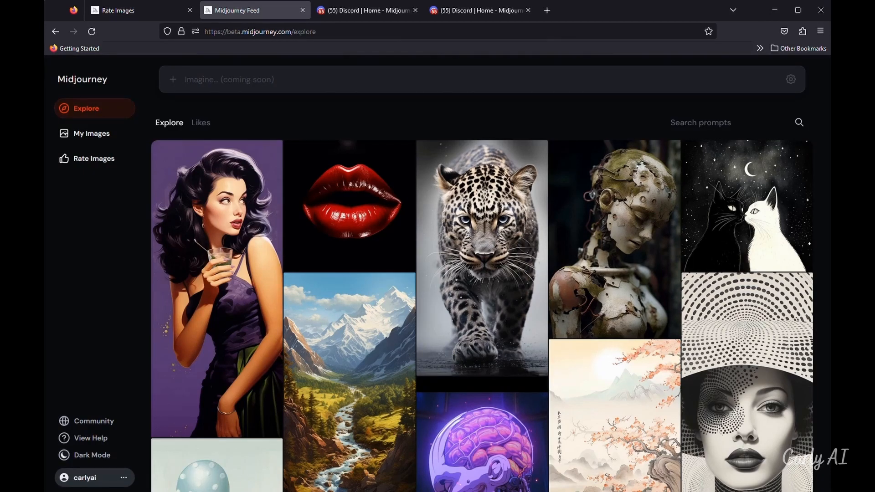
- Run Search Image on the cherry-blossom mountain landscape card to fill the feed with similar paintings
scroll(down, 3)
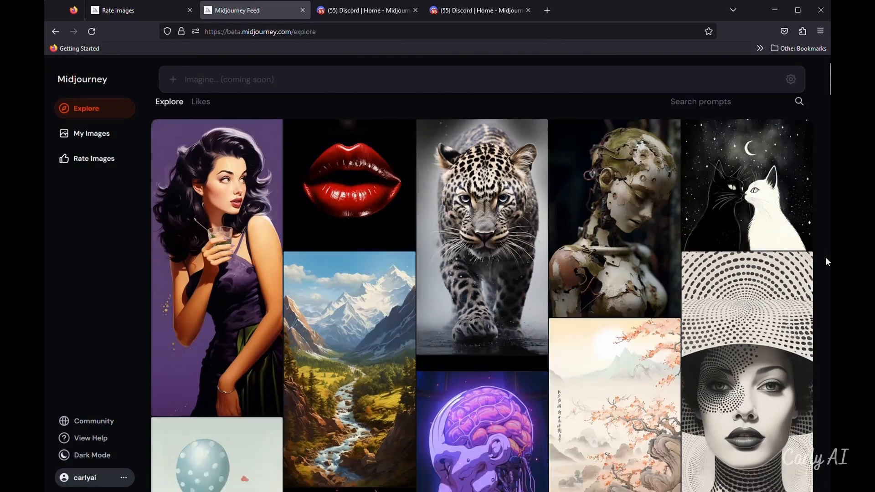
scroll(down, 3)
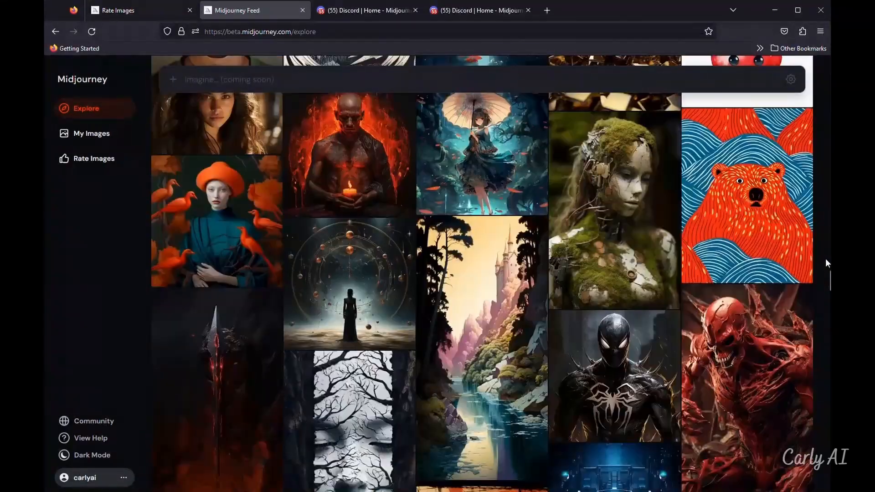
scroll(down, 3)
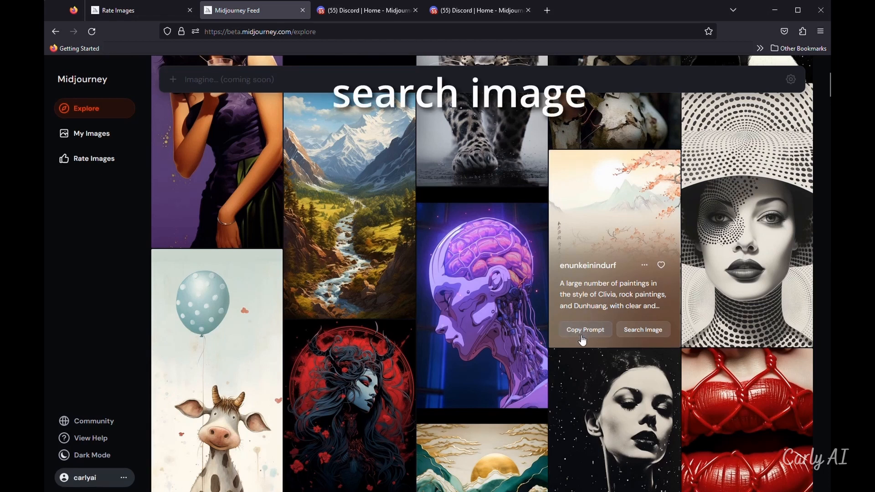
click(644, 329)
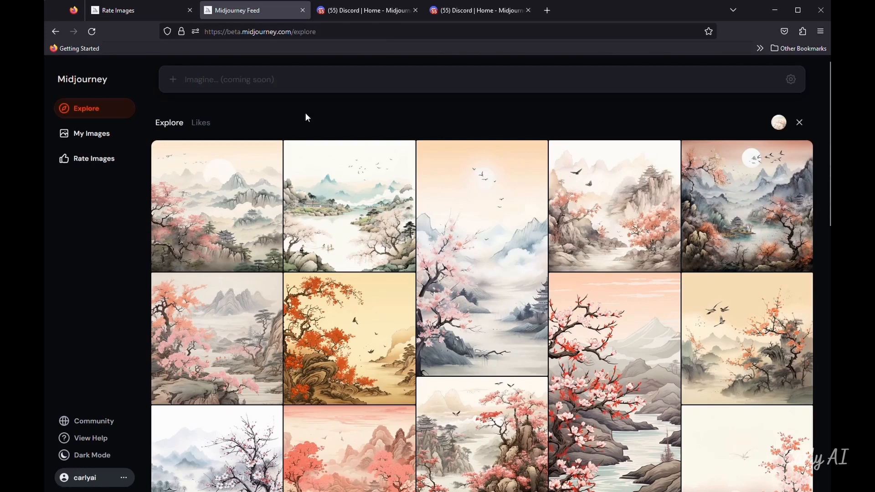
mouse_move(201, 127)
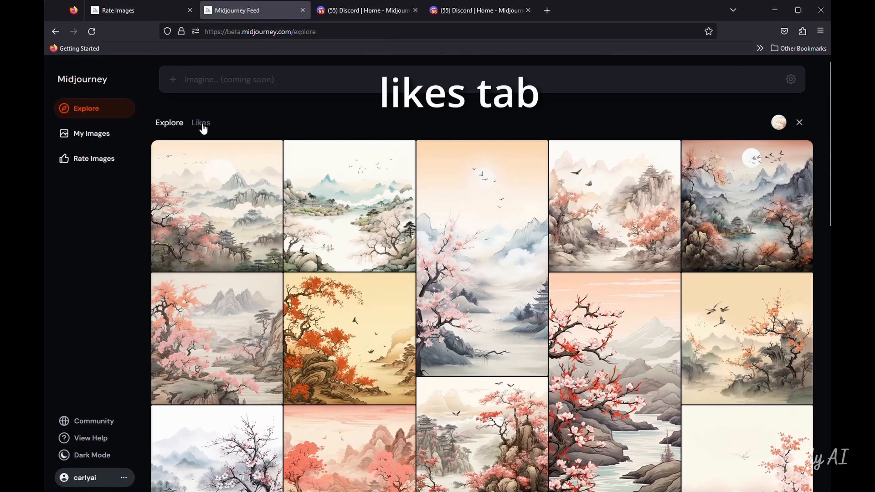
- Show the Likes tab and bring up more options on the liked landscape image
click(201, 122)
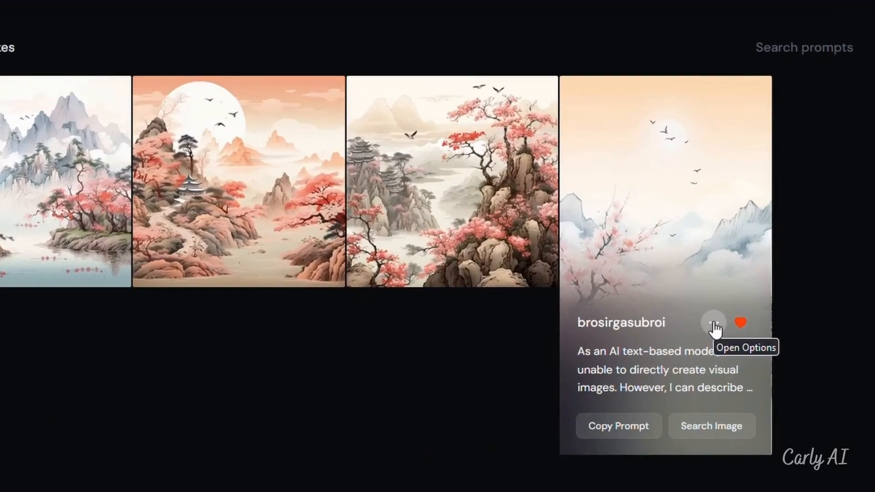
click(714, 323)
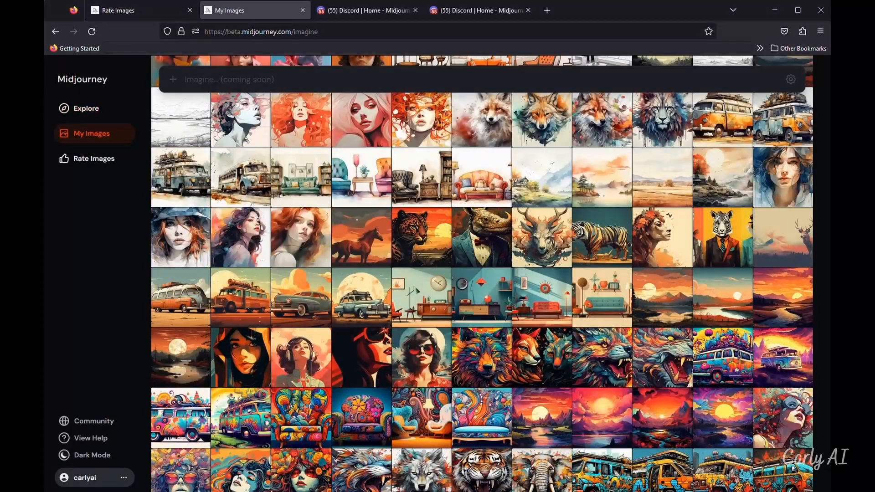
mouse_move(84, 269)
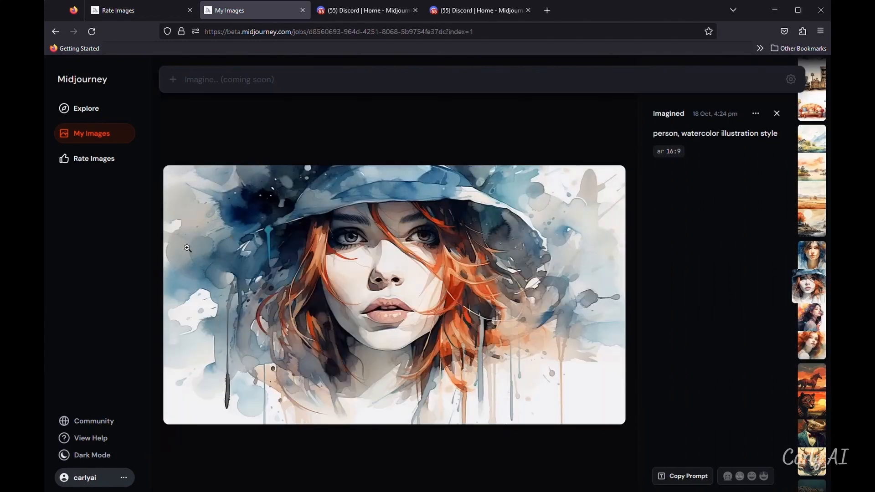
- View the watercolor portrait's prompt and copy options, then return to the Explore feed
click(755, 113)
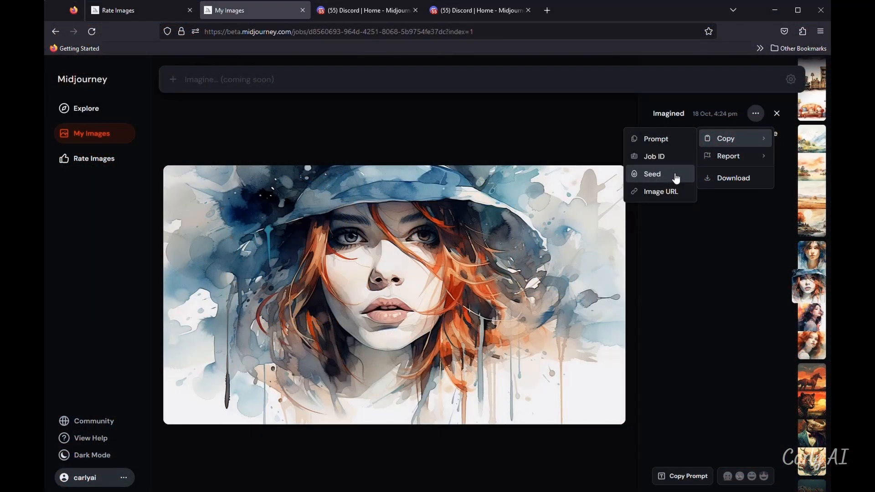
mouse_move(674, 336)
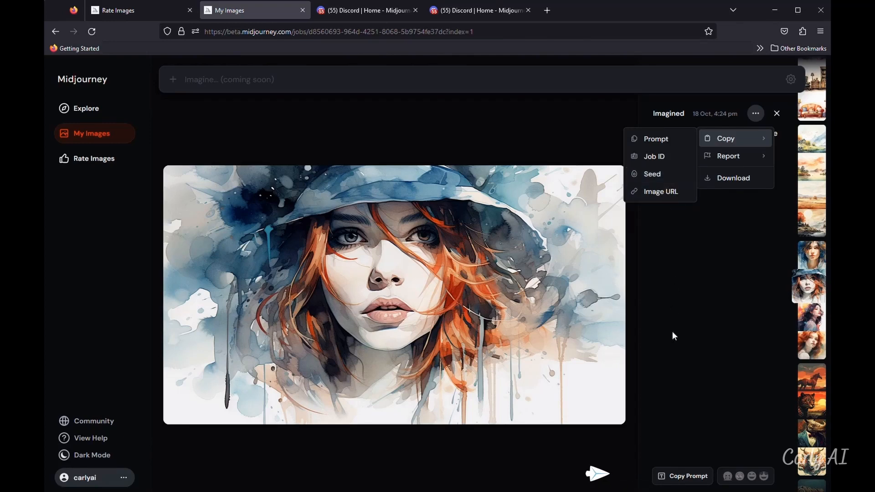
mouse_move(681, 476)
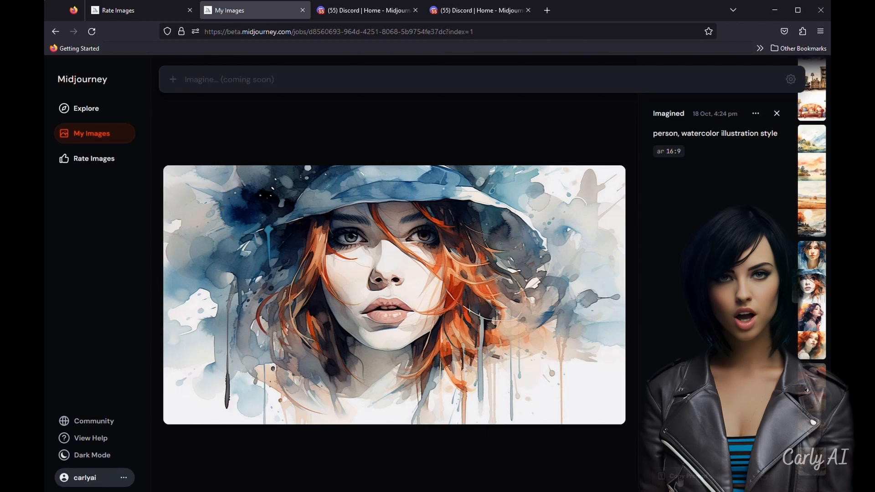
click(86, 108)
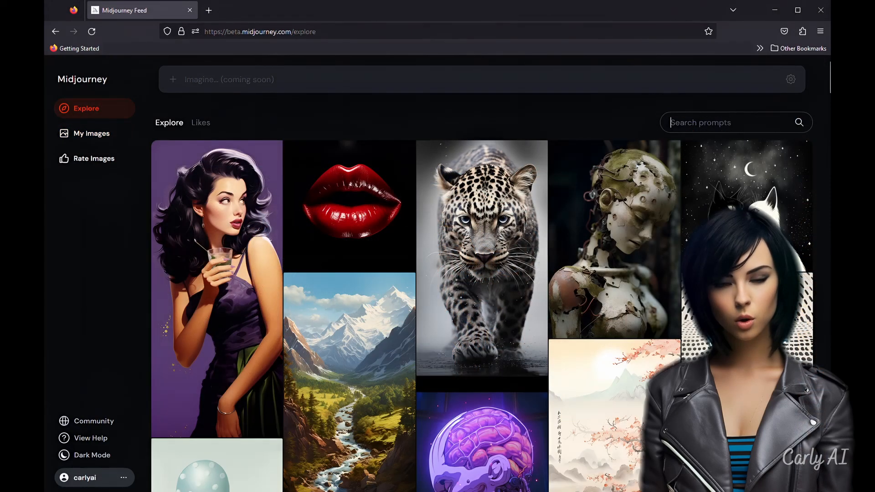